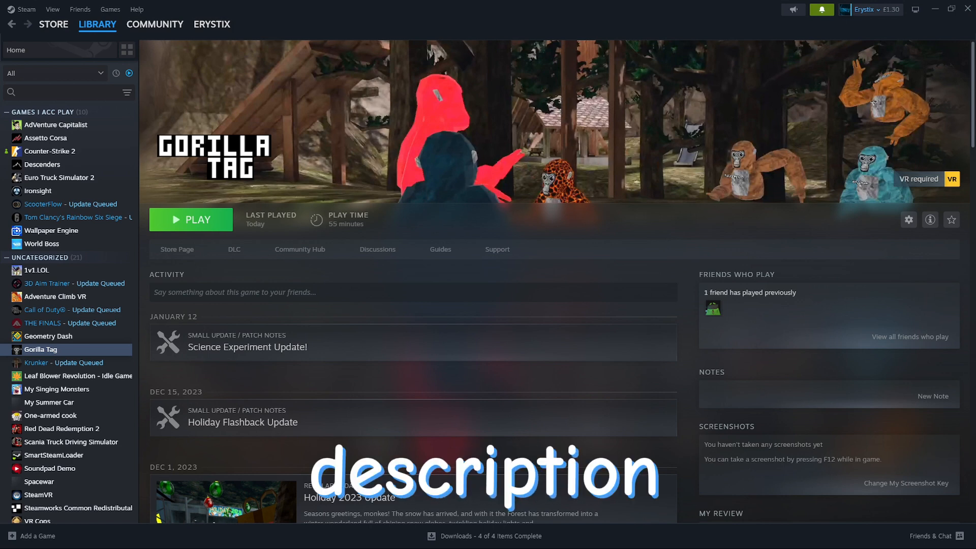
# Switch from the Steam library to the MonkeModManager 1.3.1 GitHub release tab
pyautogui.press('alt+tab')
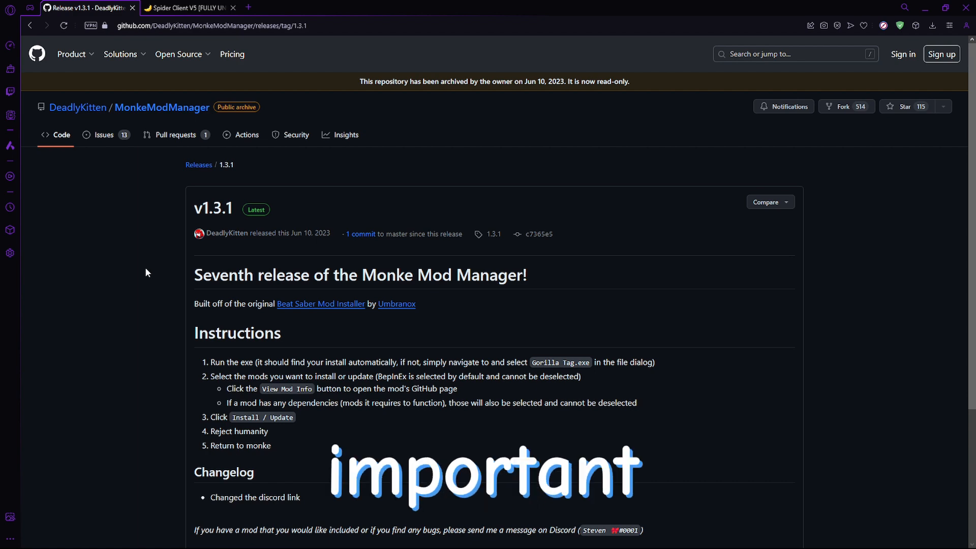
# Launch MonkeModManager.exe from the release assets so it detects Gorilla Tag's folder
pyautogui.scroll(-3)
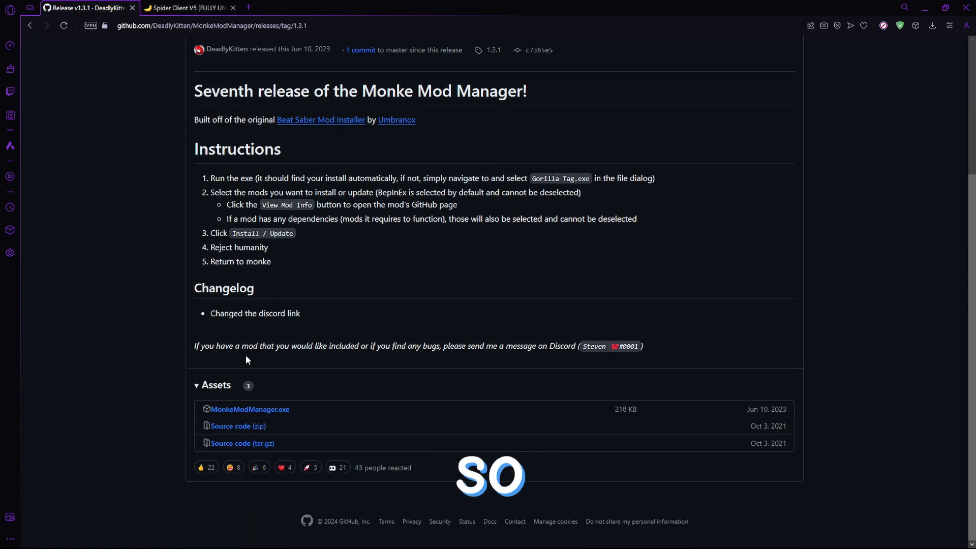
pyautogui.moveTo(250, 409)
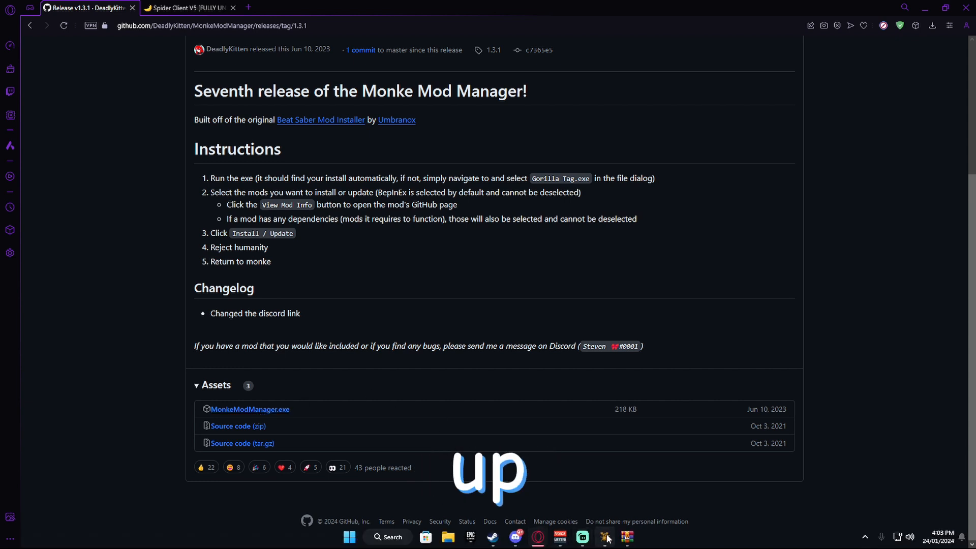
pyautogui.click(605, 536)
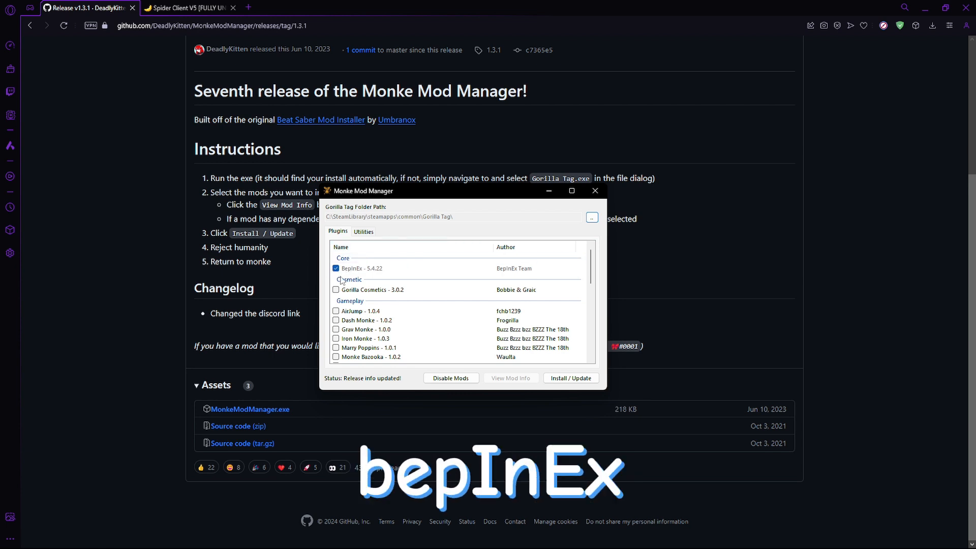
# Install BepInEx 5.4.22 into Gorilla Tag via Install / Update and close the manager
pyautogui.click(364, 268)
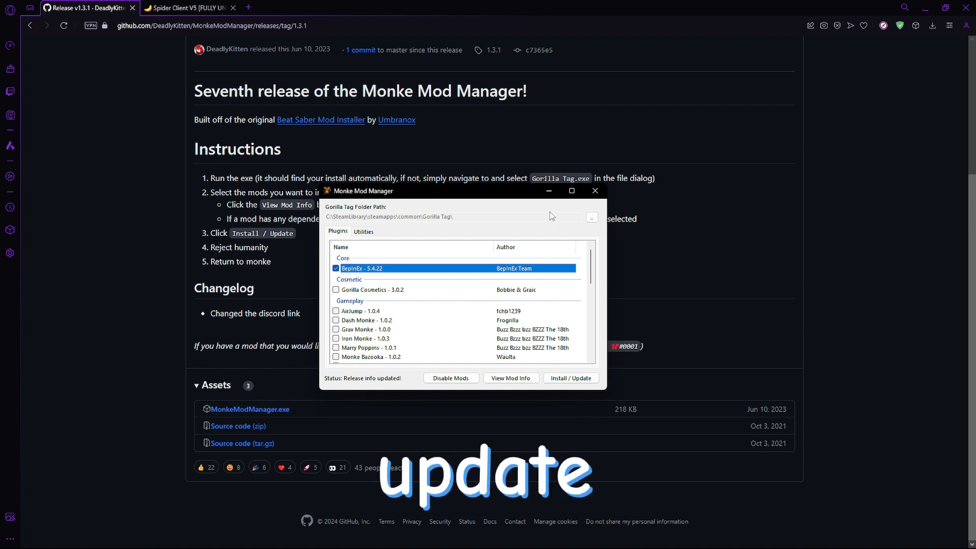
pyautogui.click(593, 191)
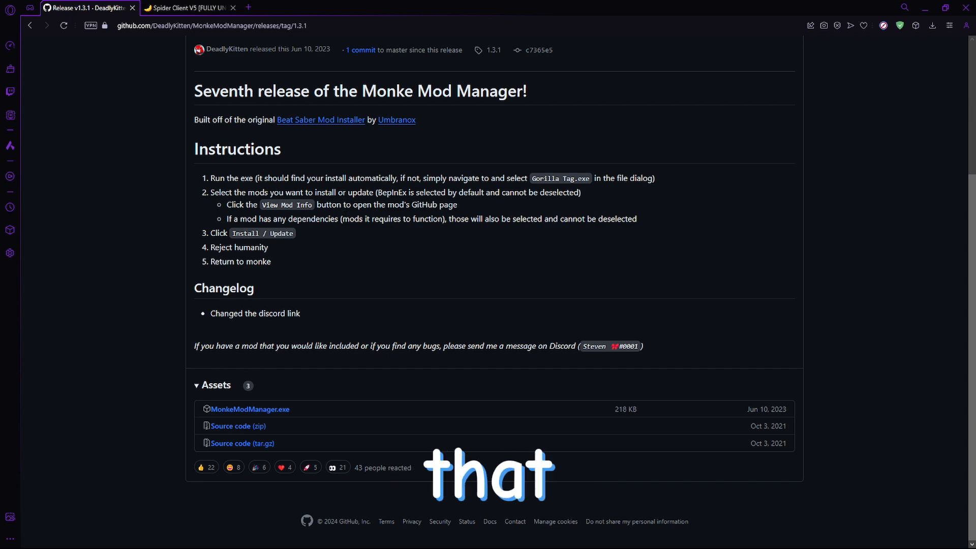
pyautogui.click(187, 7)
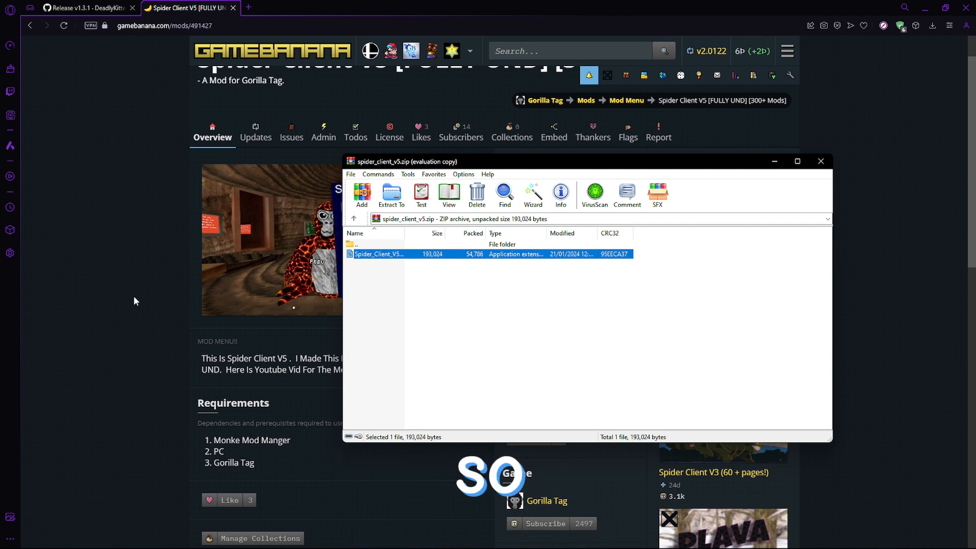
# Leave the spider_client_v5.zip archive and return to Gorilla Tag's Steam page
pyautogui.click(820, 160)
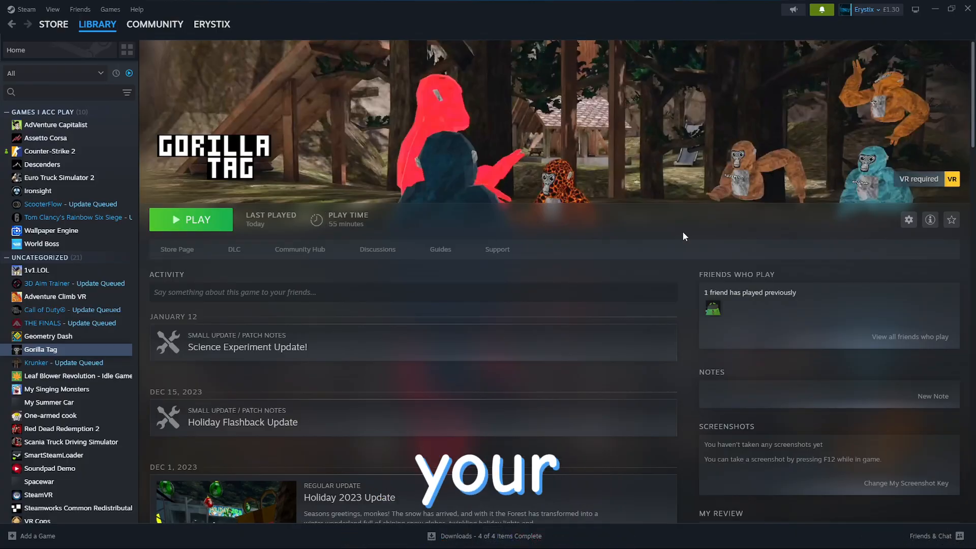
# Reach Gorilla Tag's Installed Files settings through the gear menu and Properties
pyautogui.click(907, 219)
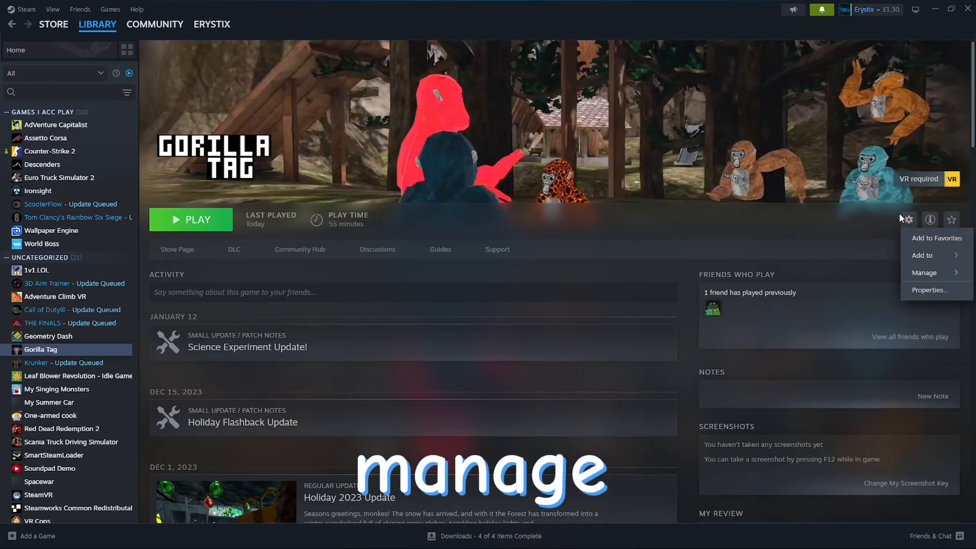
pyautogui.click(927, 289)
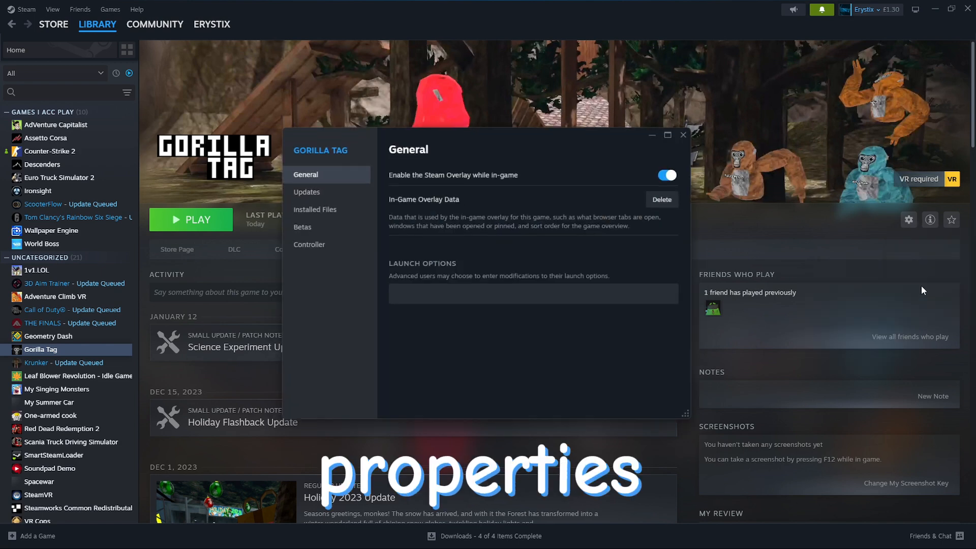
pyautogui.click(315, 209)
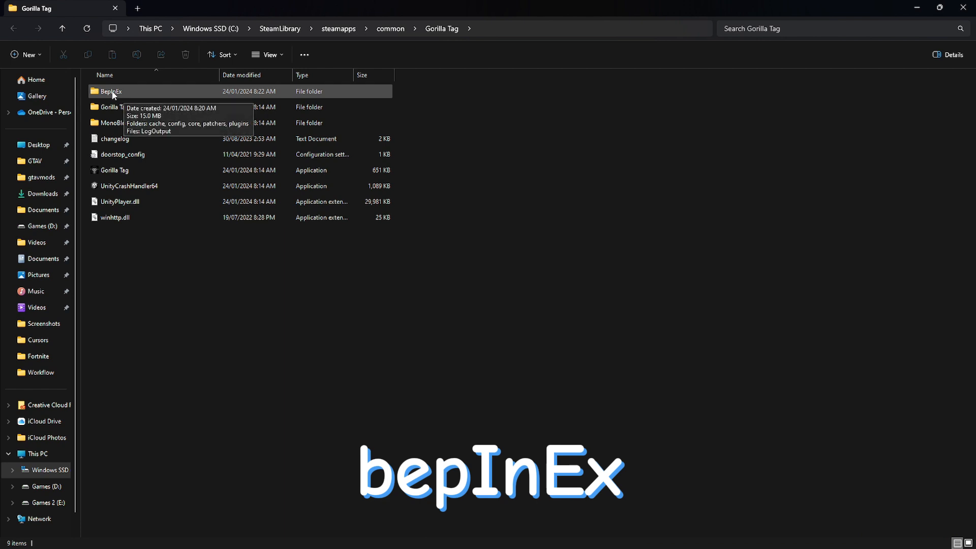
# Enter BepInEx > plugins, create a folder named Spider_clientv5, then delete it
pyautogui.doubleClick(109, 91)
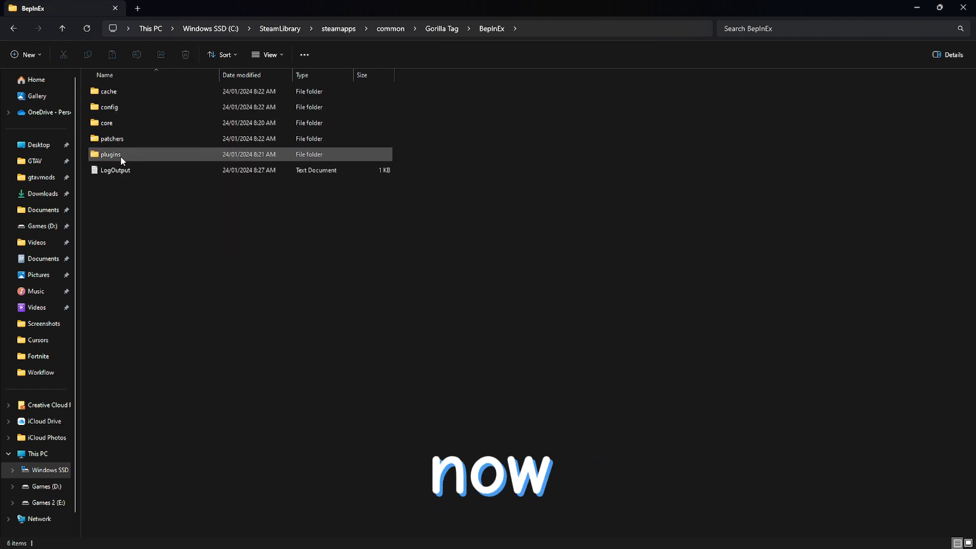
pyautogui.doubleClick(110, 153)
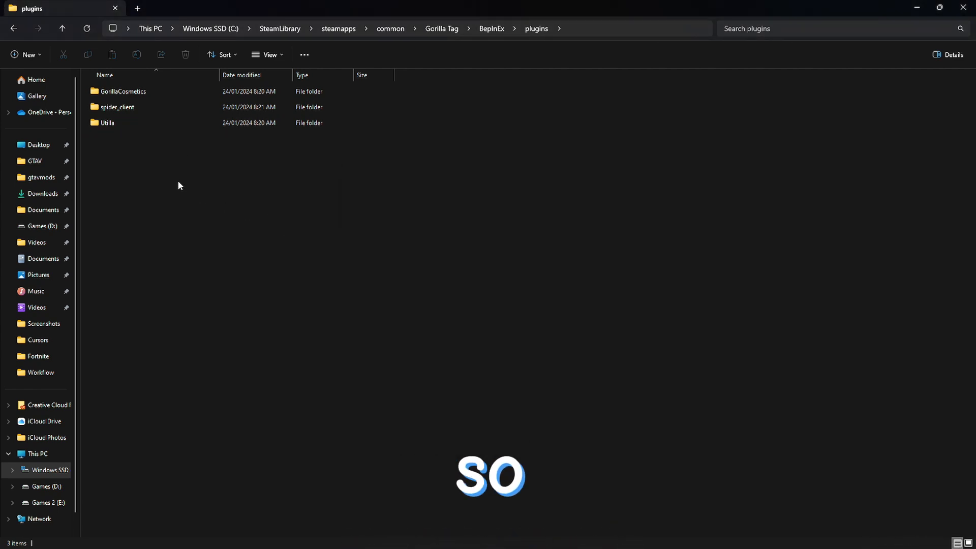
pyautogui.rightClick(181, 185)
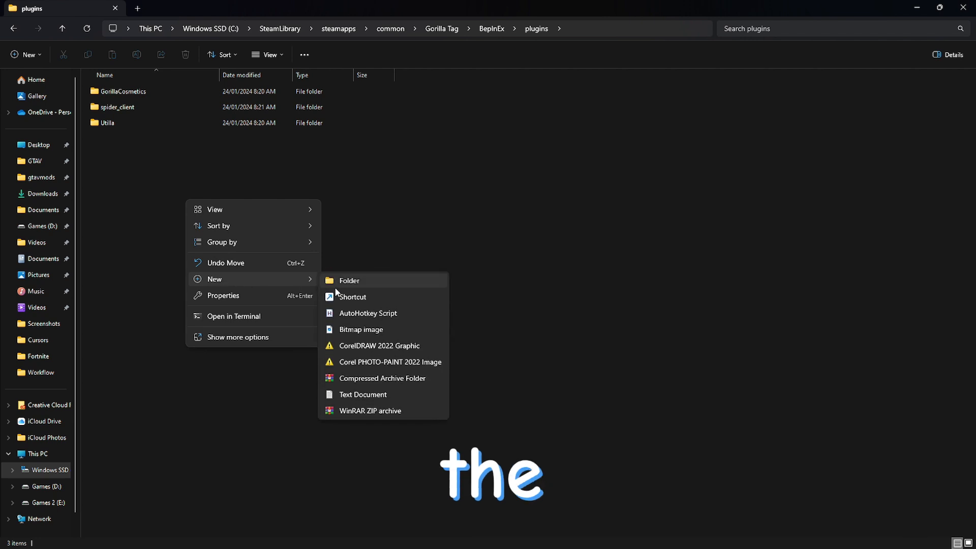
pyautogui.click(349, 280)
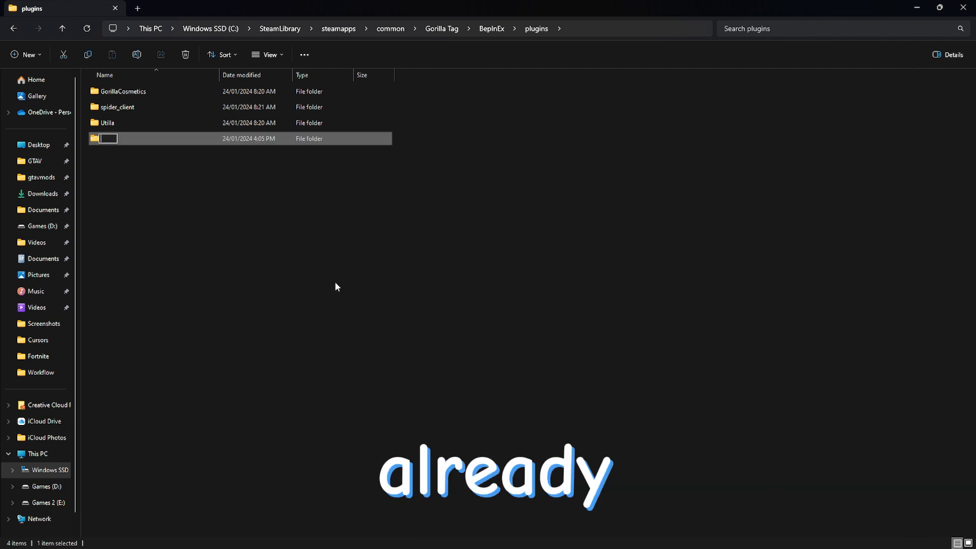
pyautogui.write('Spider_')
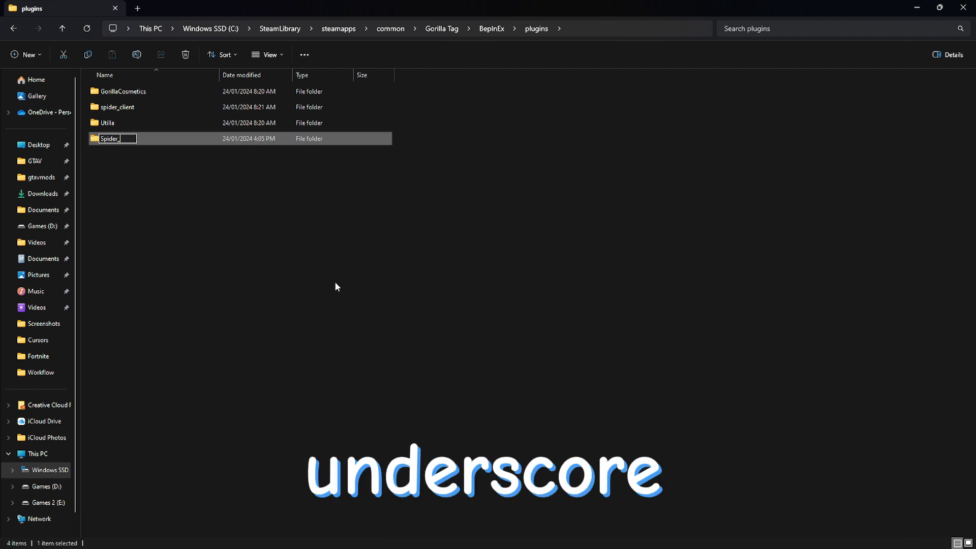
pyautogui.write('clientv5')
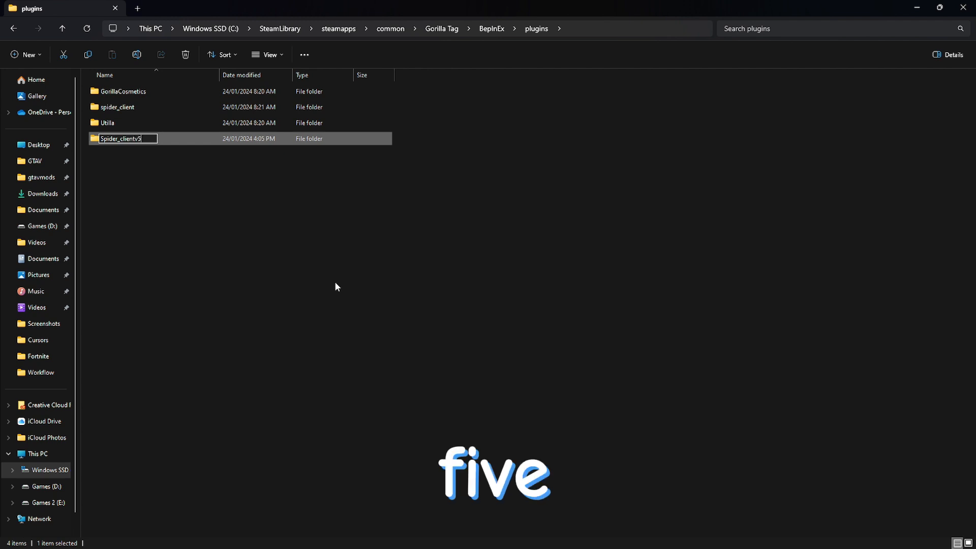
pyautogui.press('Enter')
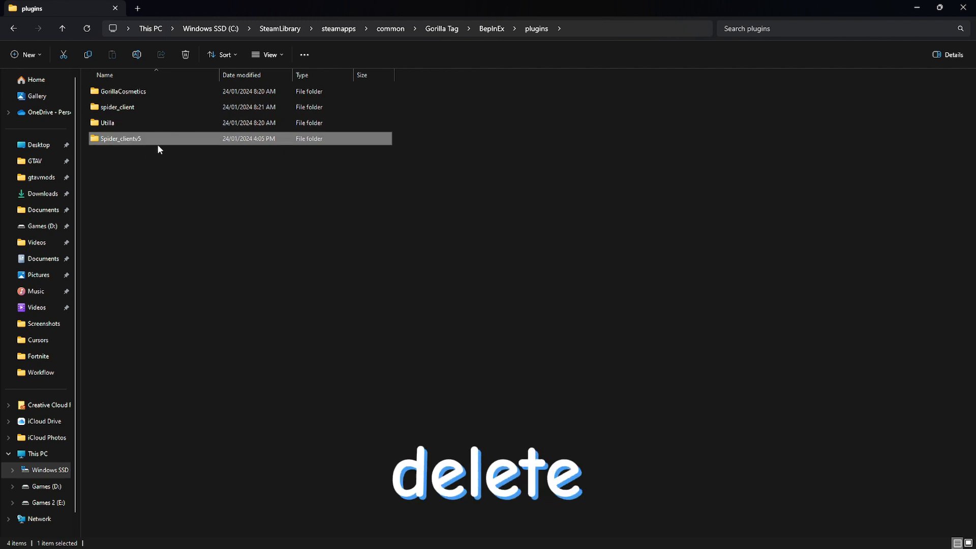
pyautogui.press('Delete')
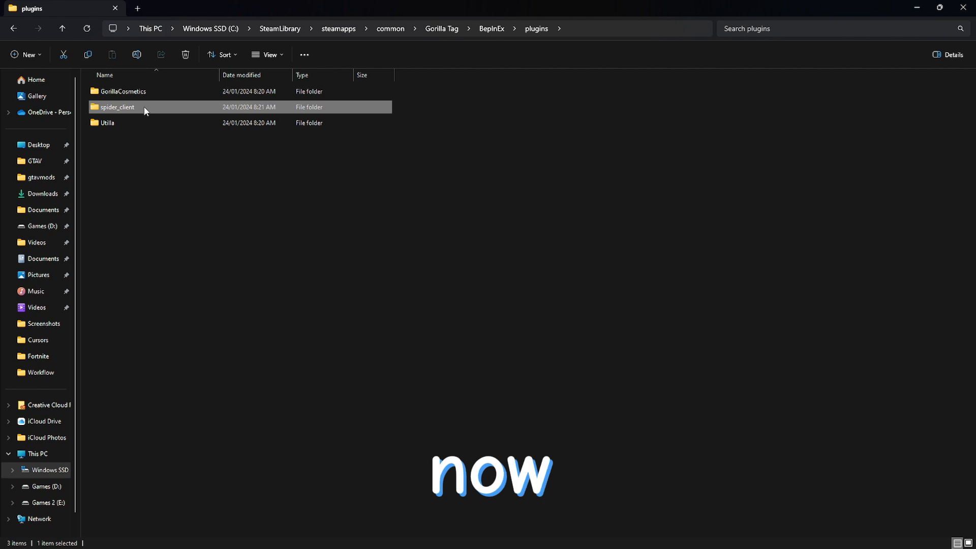
# Place Spider_Client_V5.dll in the spider_client folder, close WinRAR and return to Steam
pyautogui.doubleClick(117, 107)
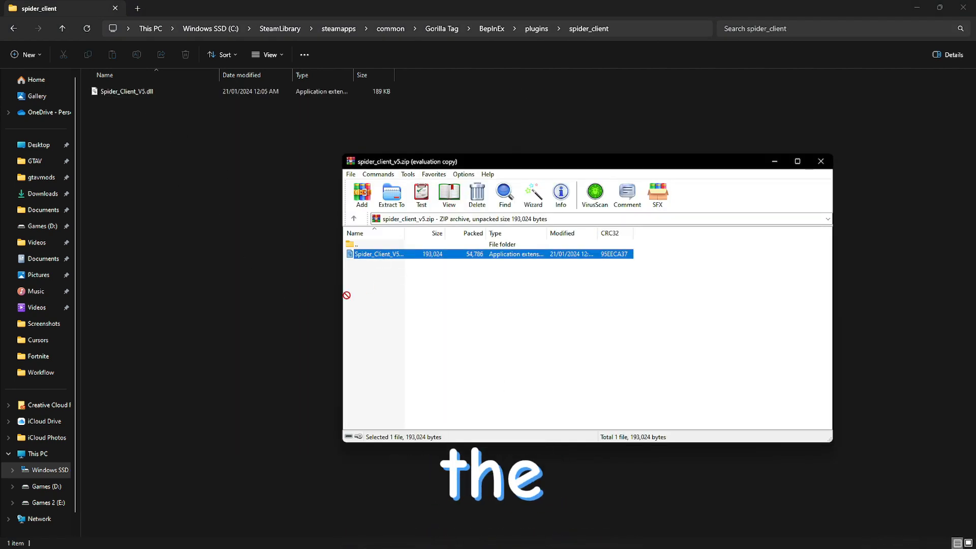
pyautogui.click(820, 161)
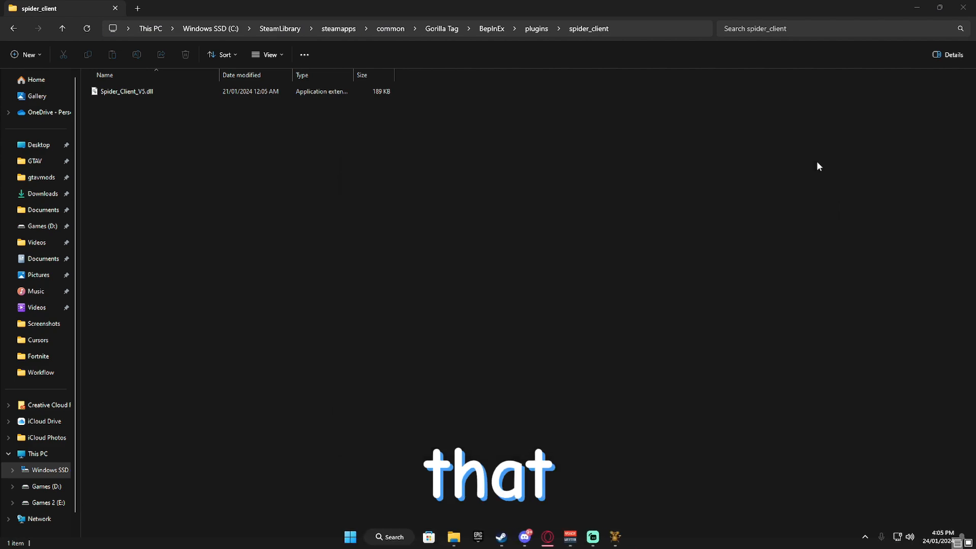
pyautogui.click(61, 29)
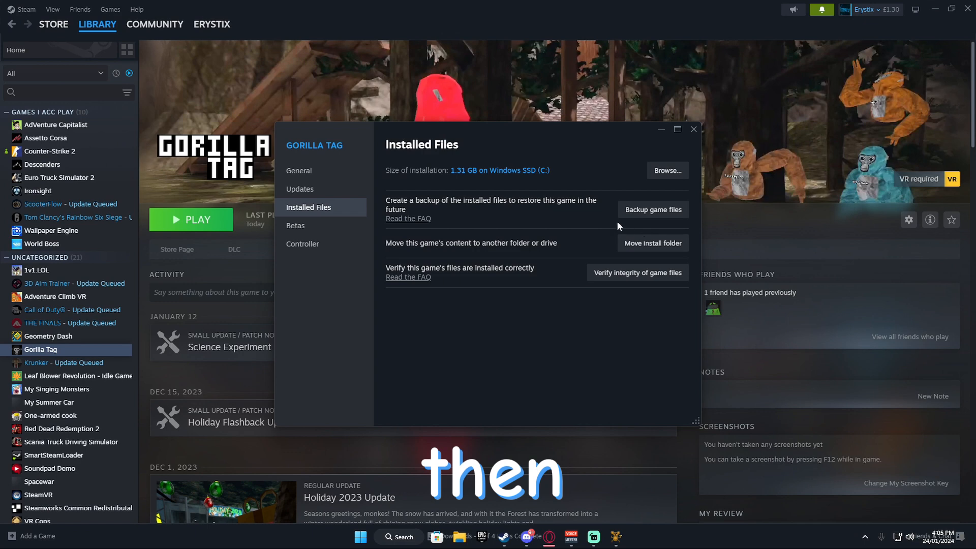
# Close the Gorilla Tag Properties window to show the game page with Play available
pyautogui.click(693, 129)
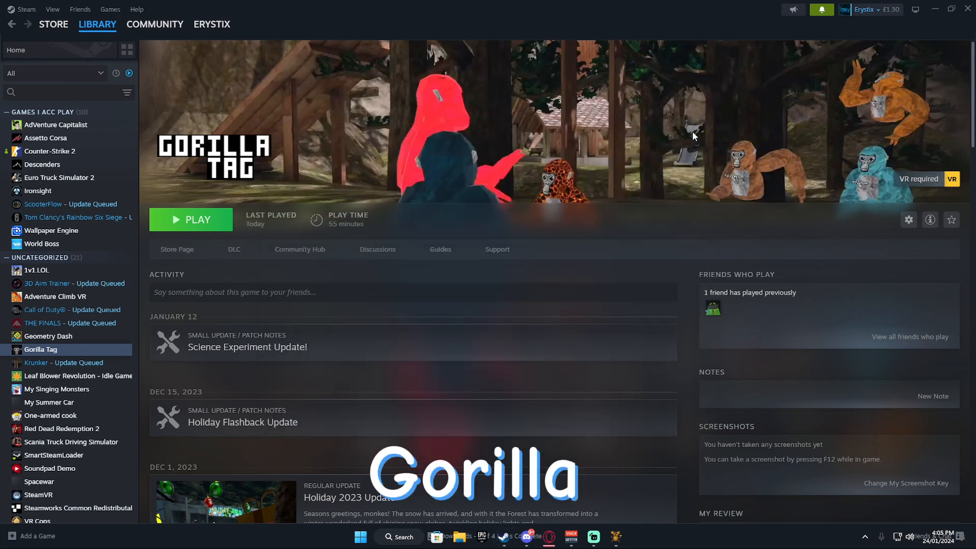